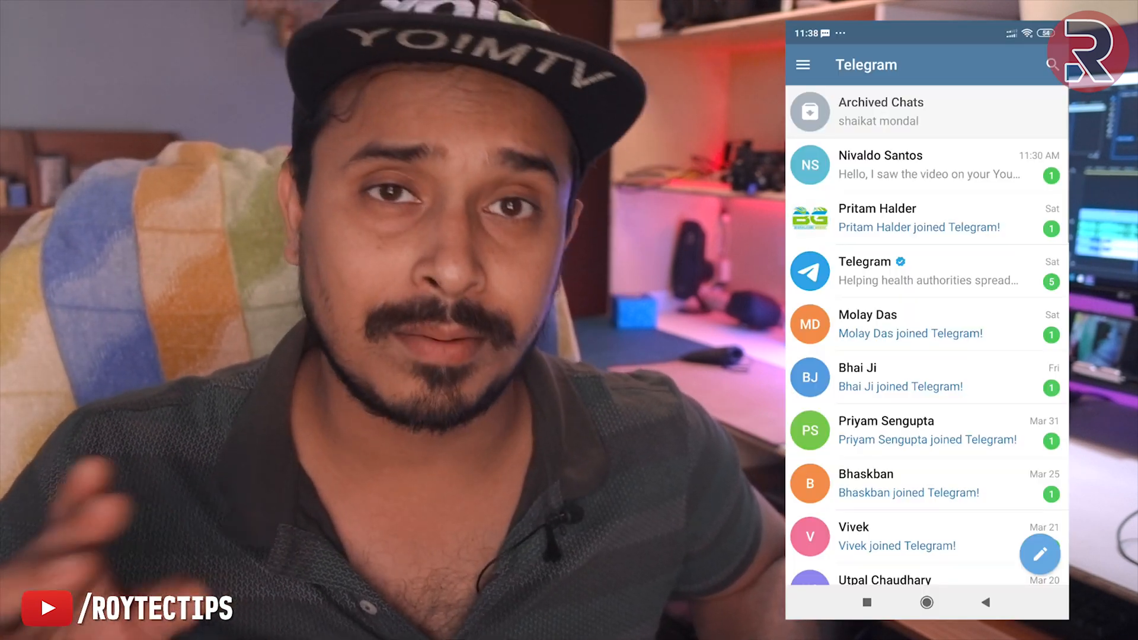
- Search Telegram for 'roy' to list matching results including the Roytectips channel
click(1050, 64)
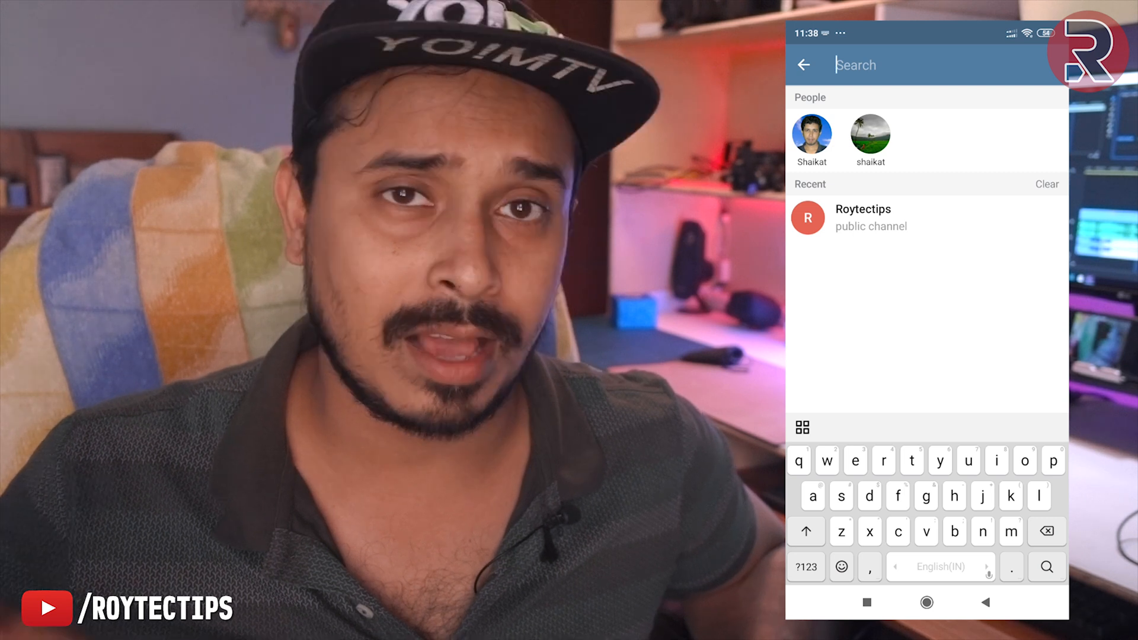
text(t)
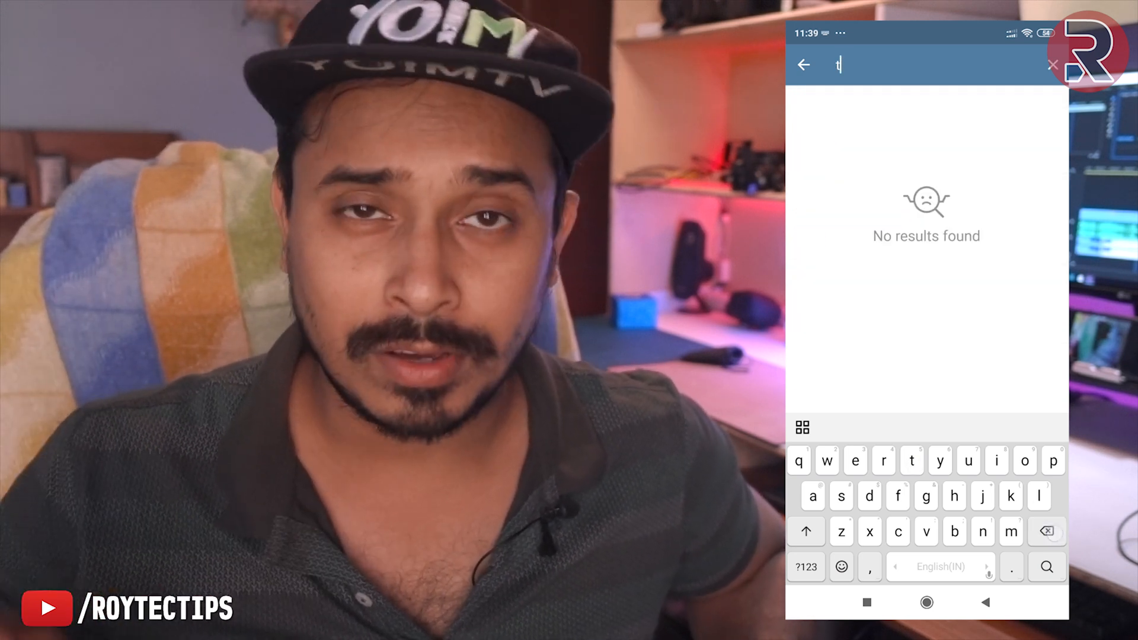
text(roy)
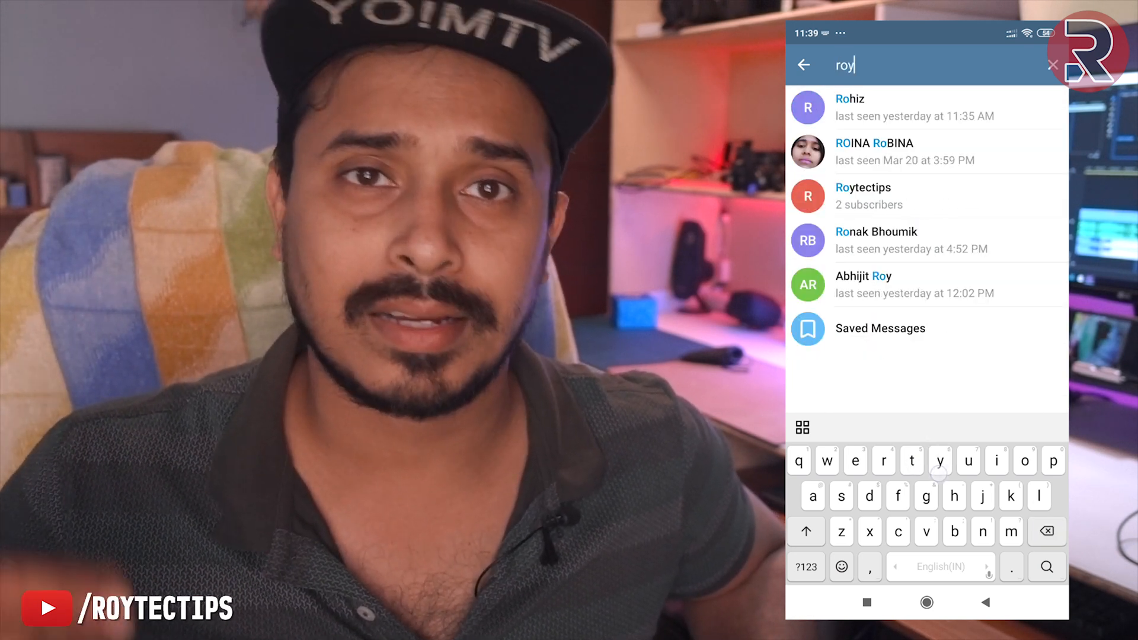